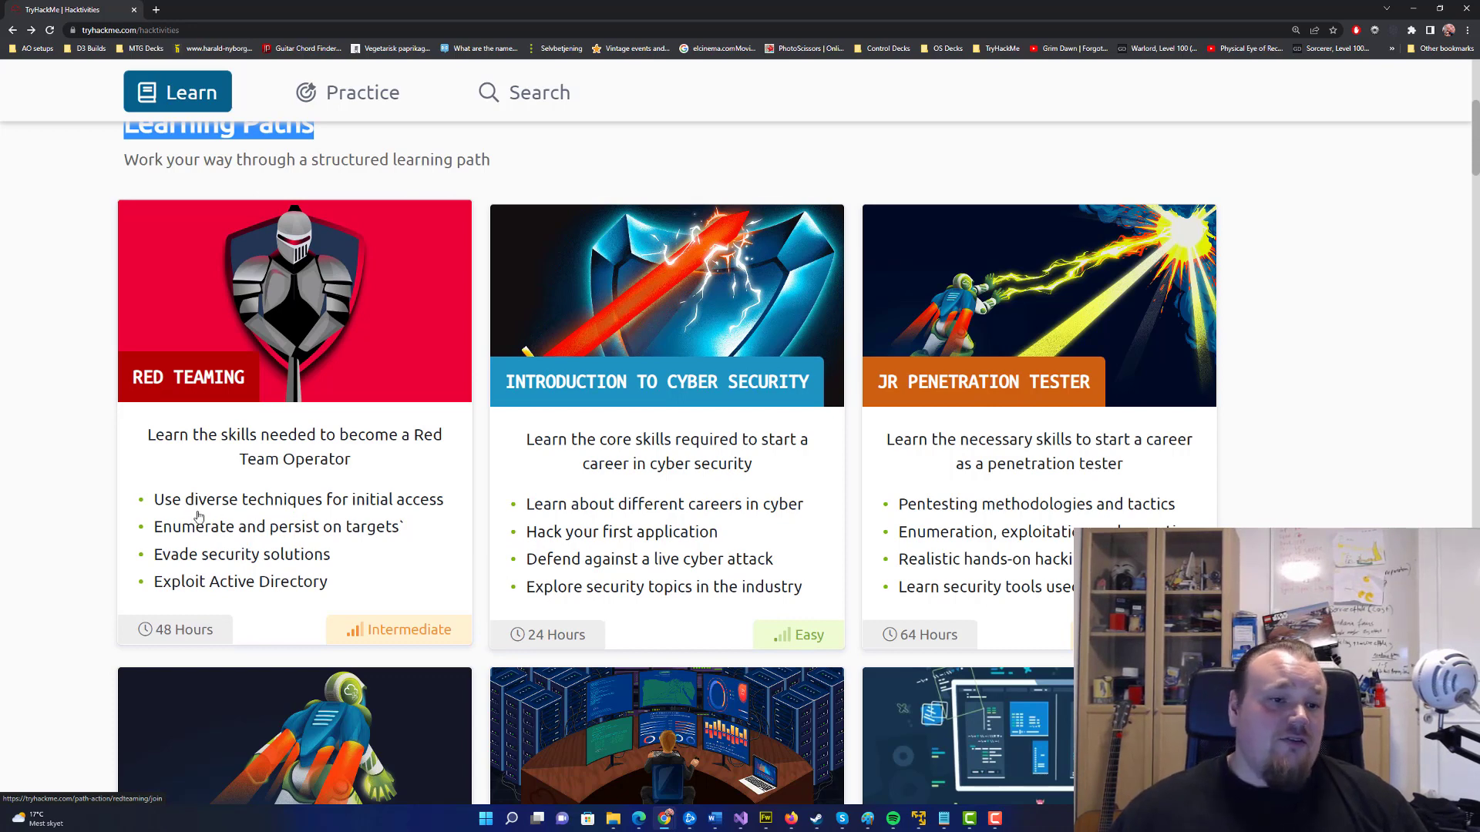
{"action": "mouse_move", "coordinate": [219, 544]}
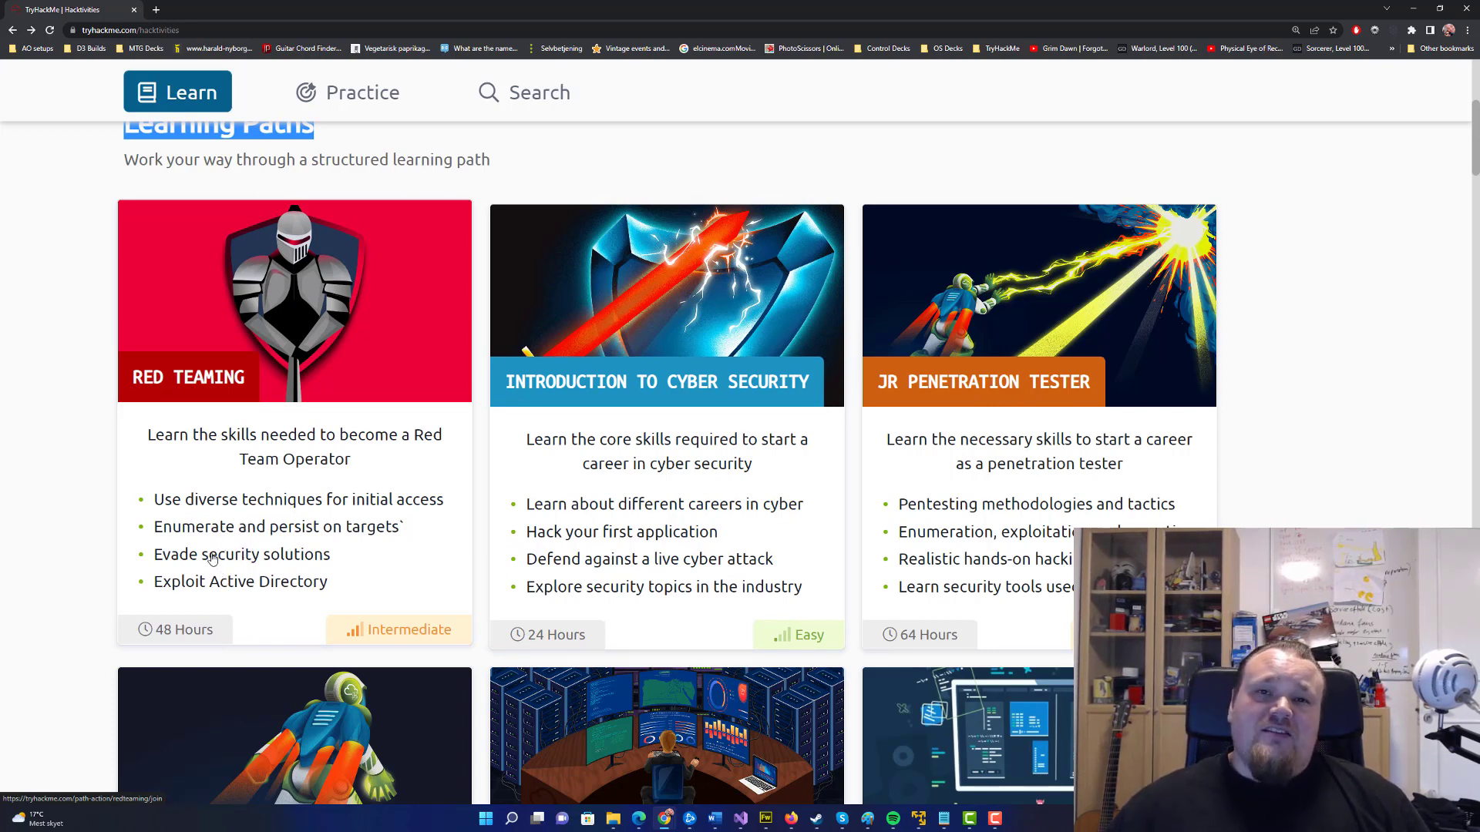
Go into the Red Teaming path from its card and scroll to the module list
{"action": "left_click", "coordinate": [293, 301]}
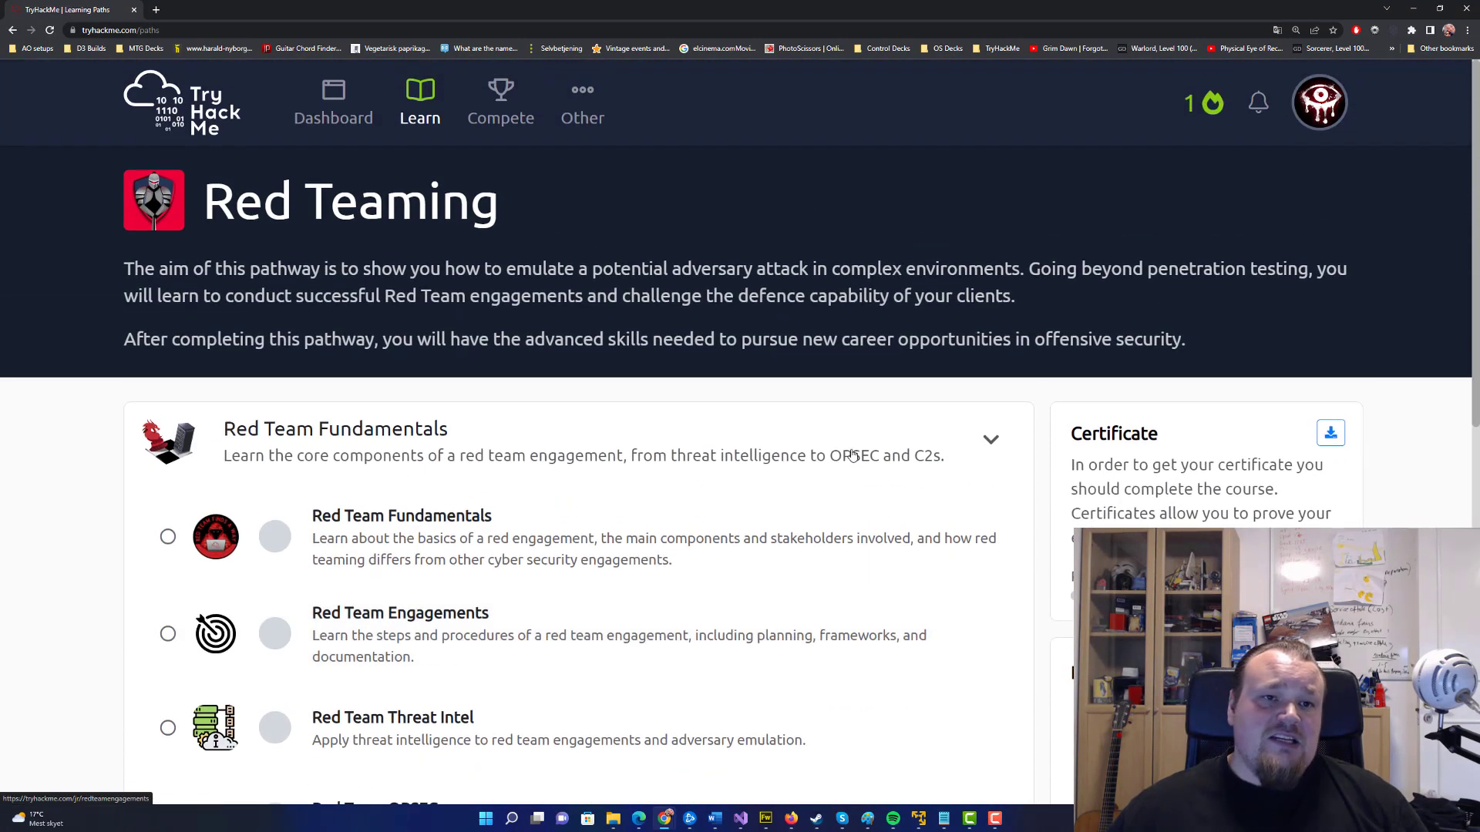
{"action": "scroll", "scroll_direction": "down", "scroll_amount": 3}
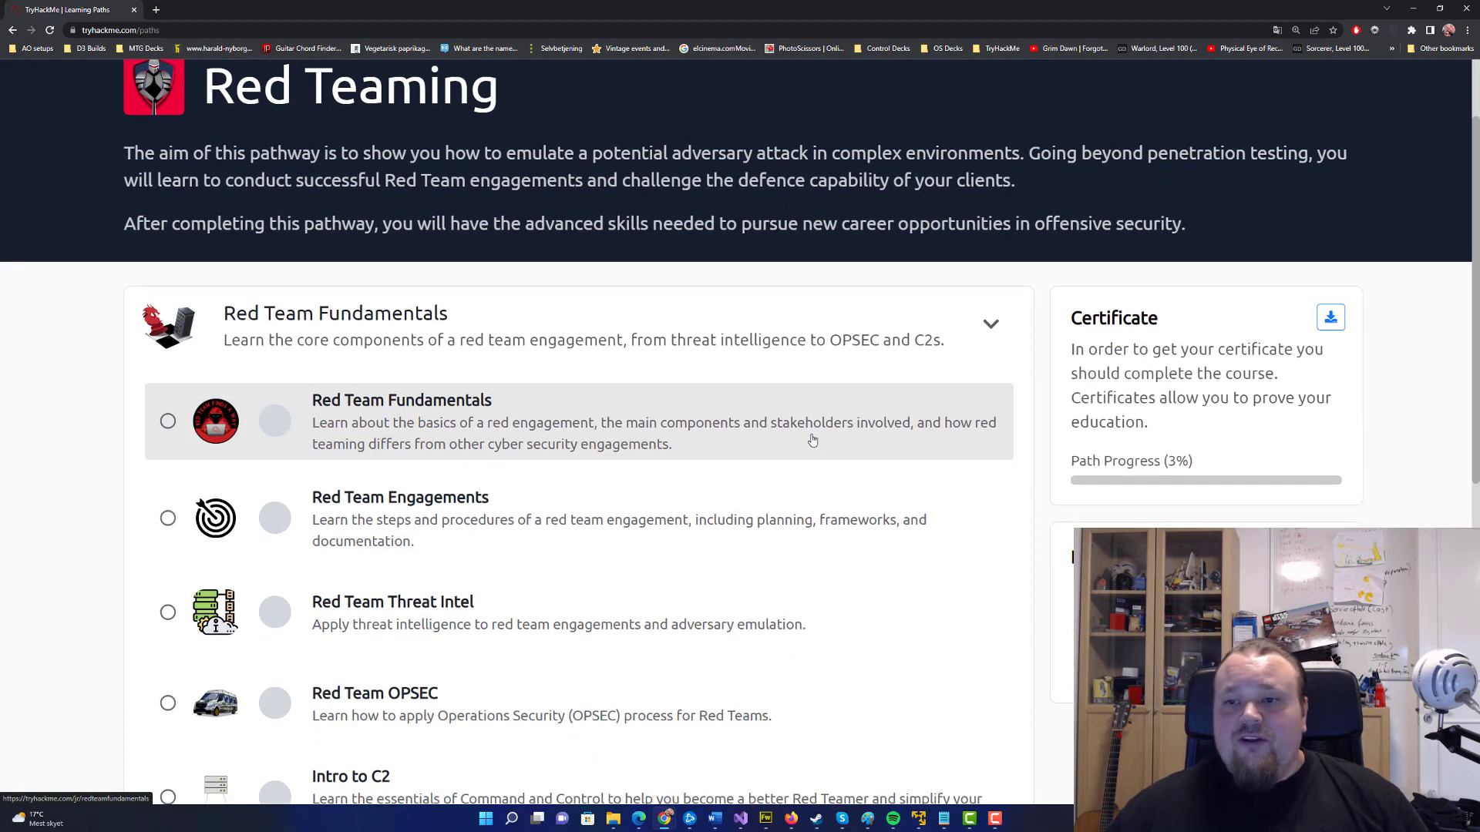
{"action": "scroll", "scroll_direction": "down", "scroll_amount": 3}
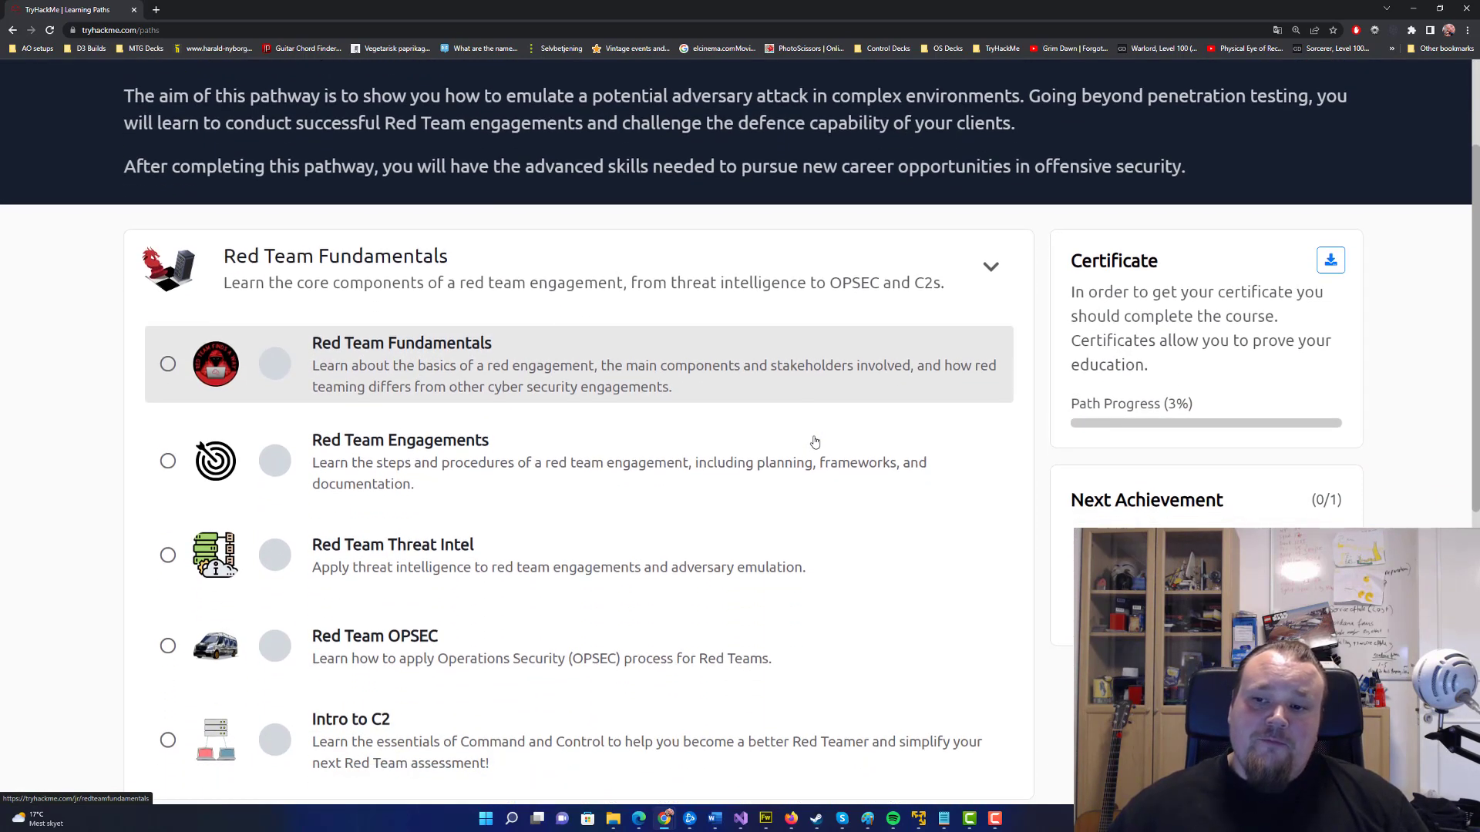
{"action": "mouse_move", "coordinate": [507, 251]}
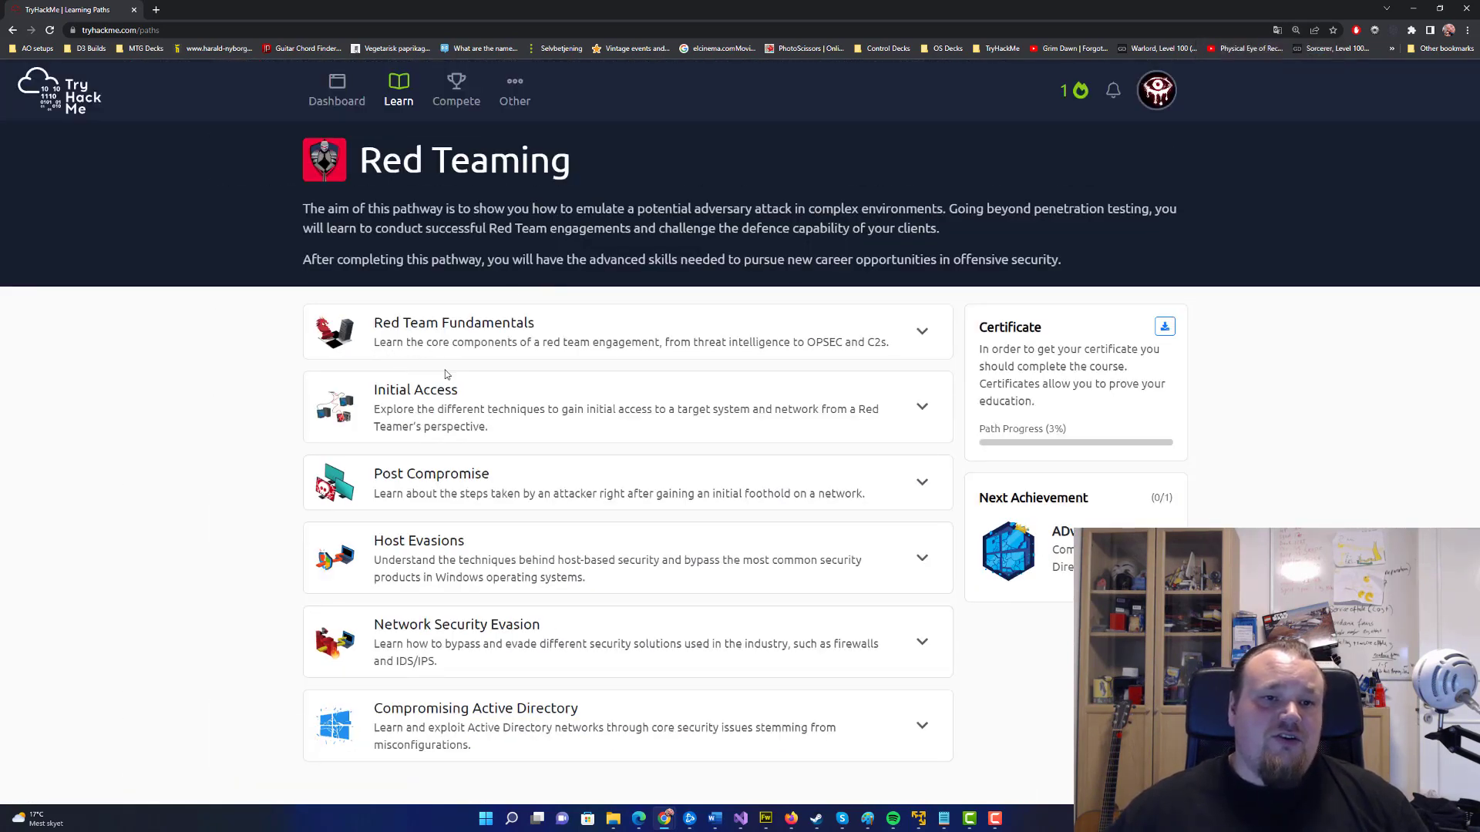
{"action": "mouse_move", "coordinate": [470, 536]}
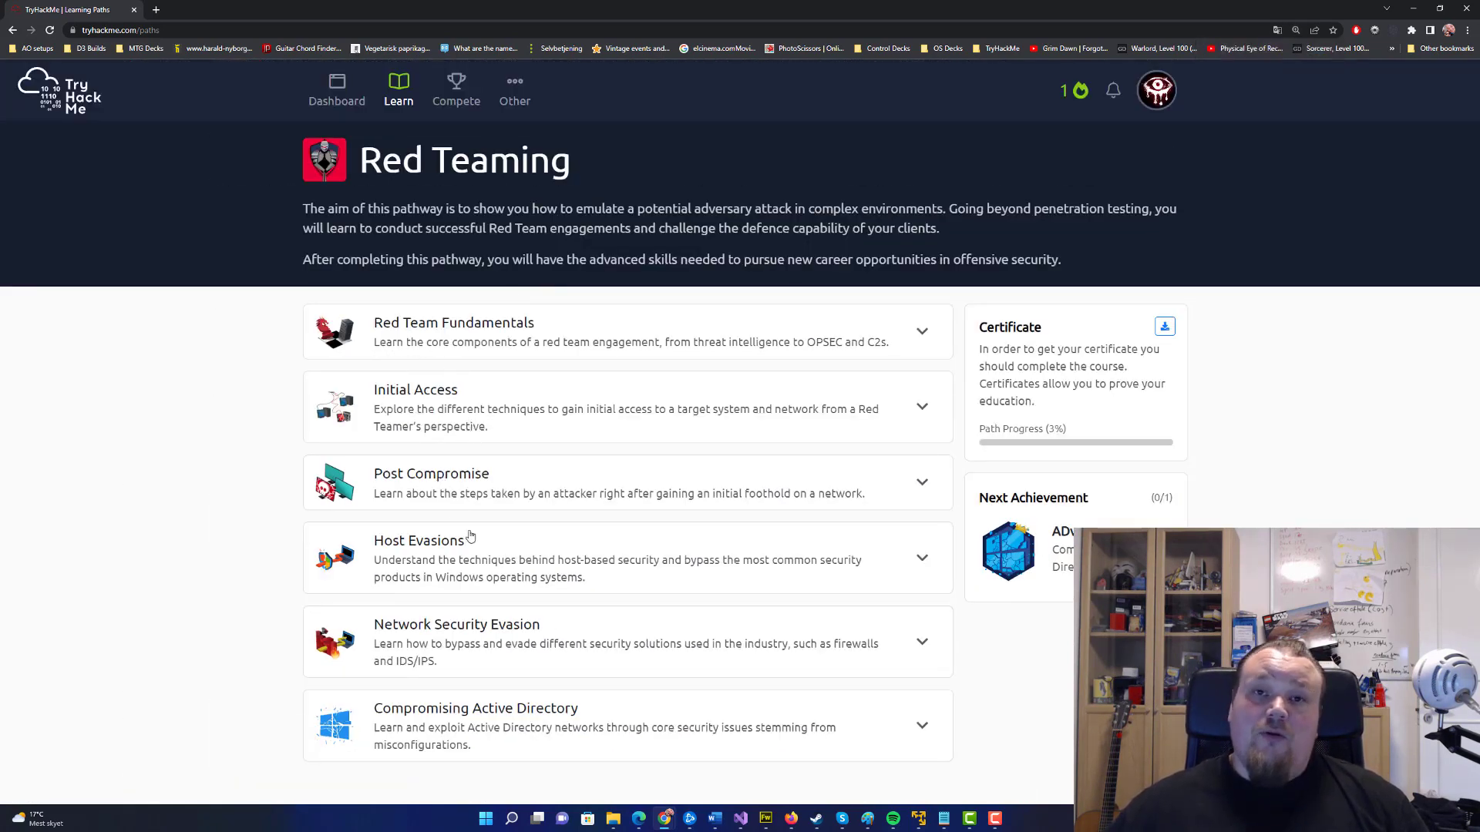
{"action": "mouse_move", "coordinate": [543, 634]}
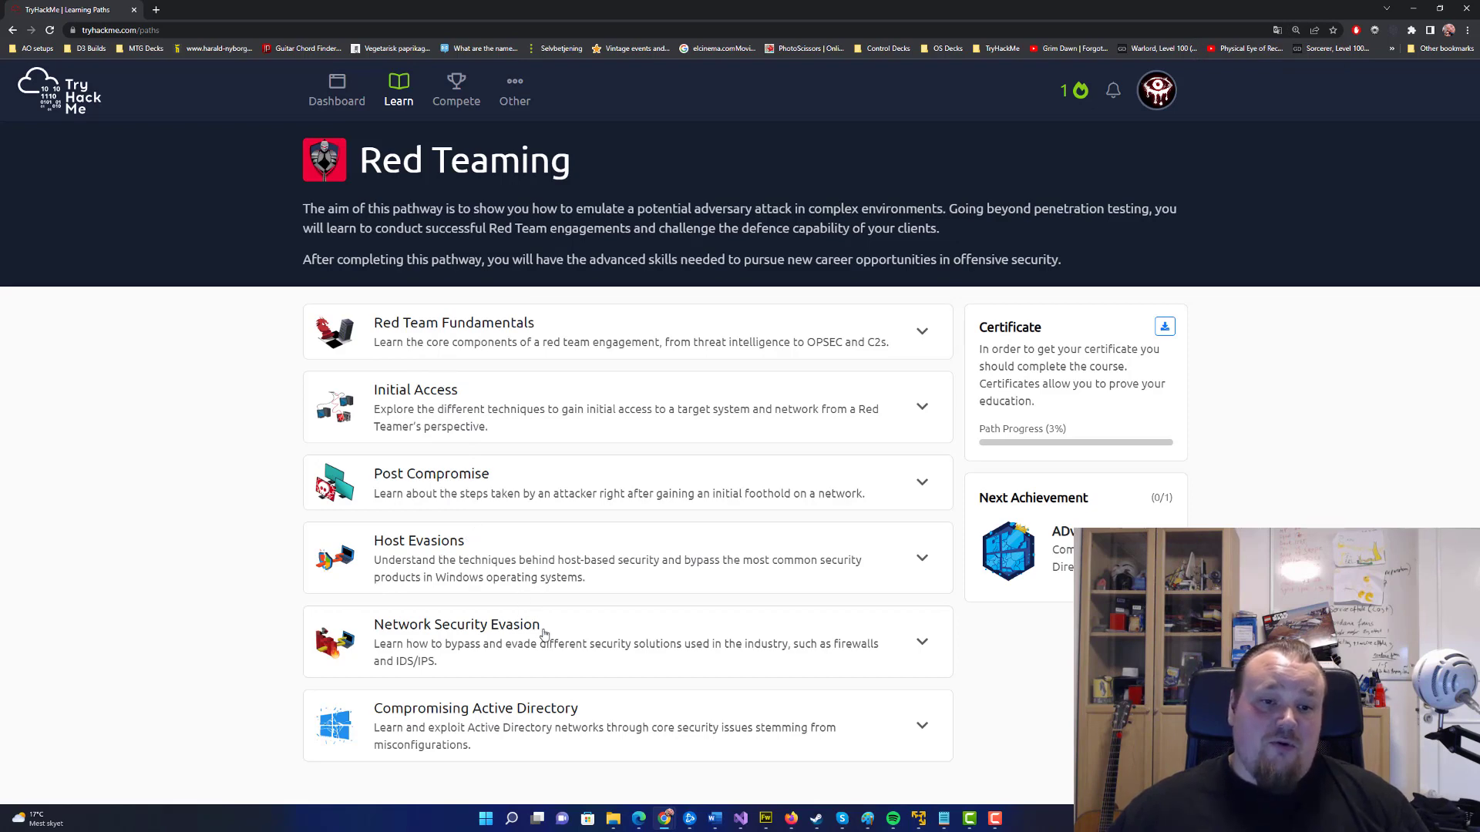
{"action": "mouse_move", "coordinate": [598, 712]}
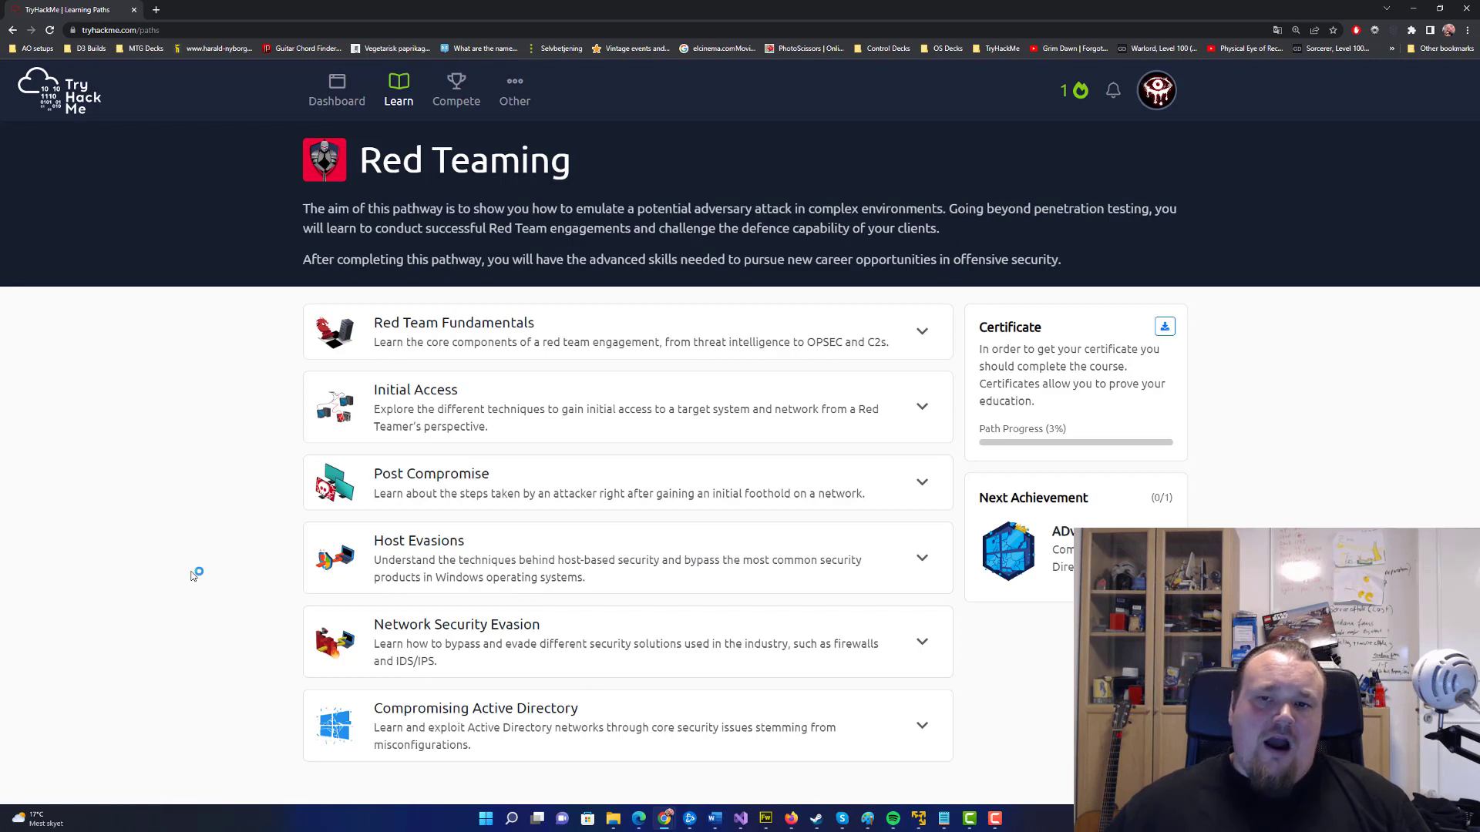
{"action": "mouse_move", "coordinate": [233, 564]}
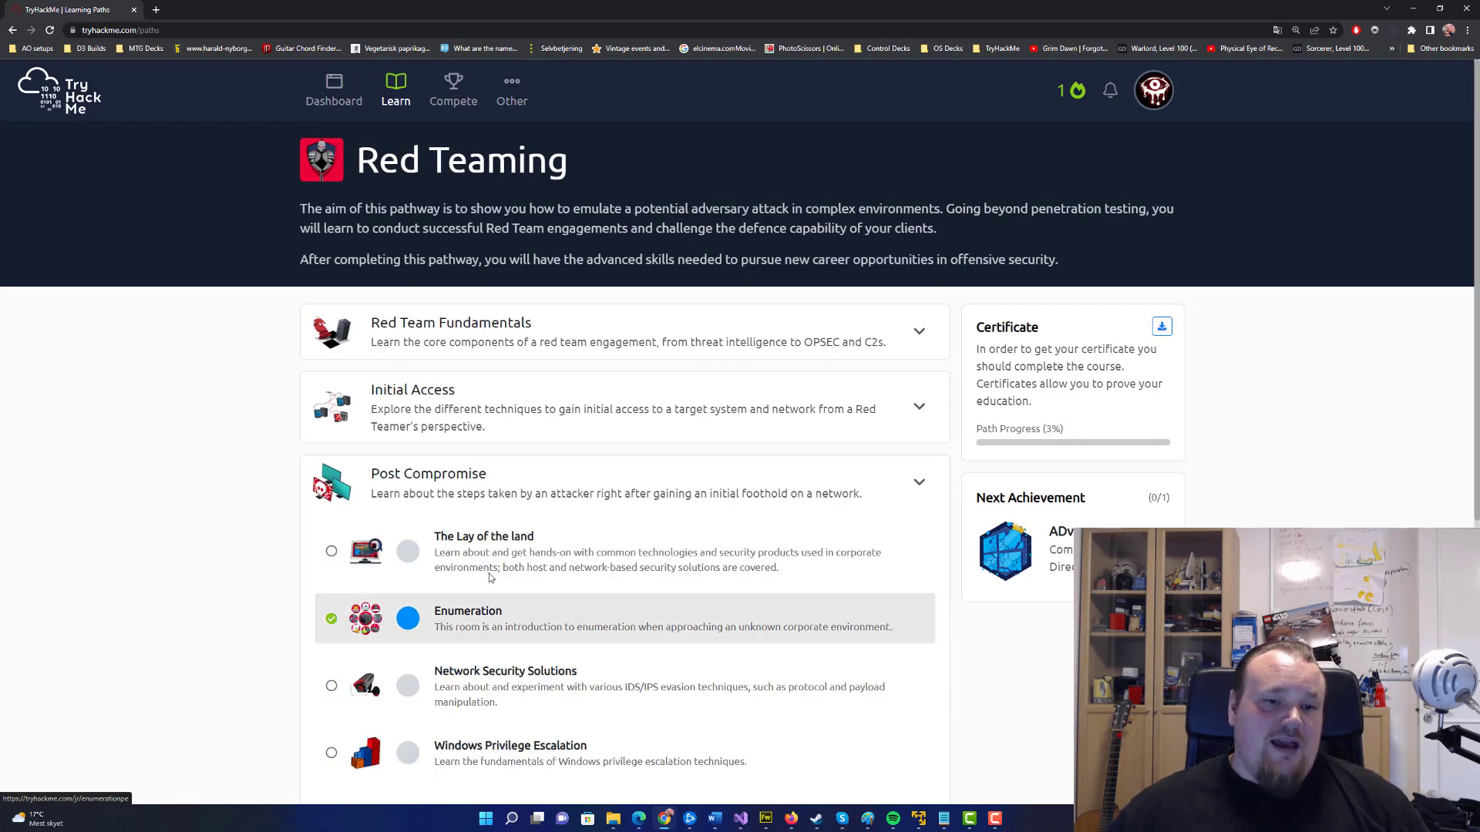
{"action": "mouse_move", "coordinate": [535, 473]}
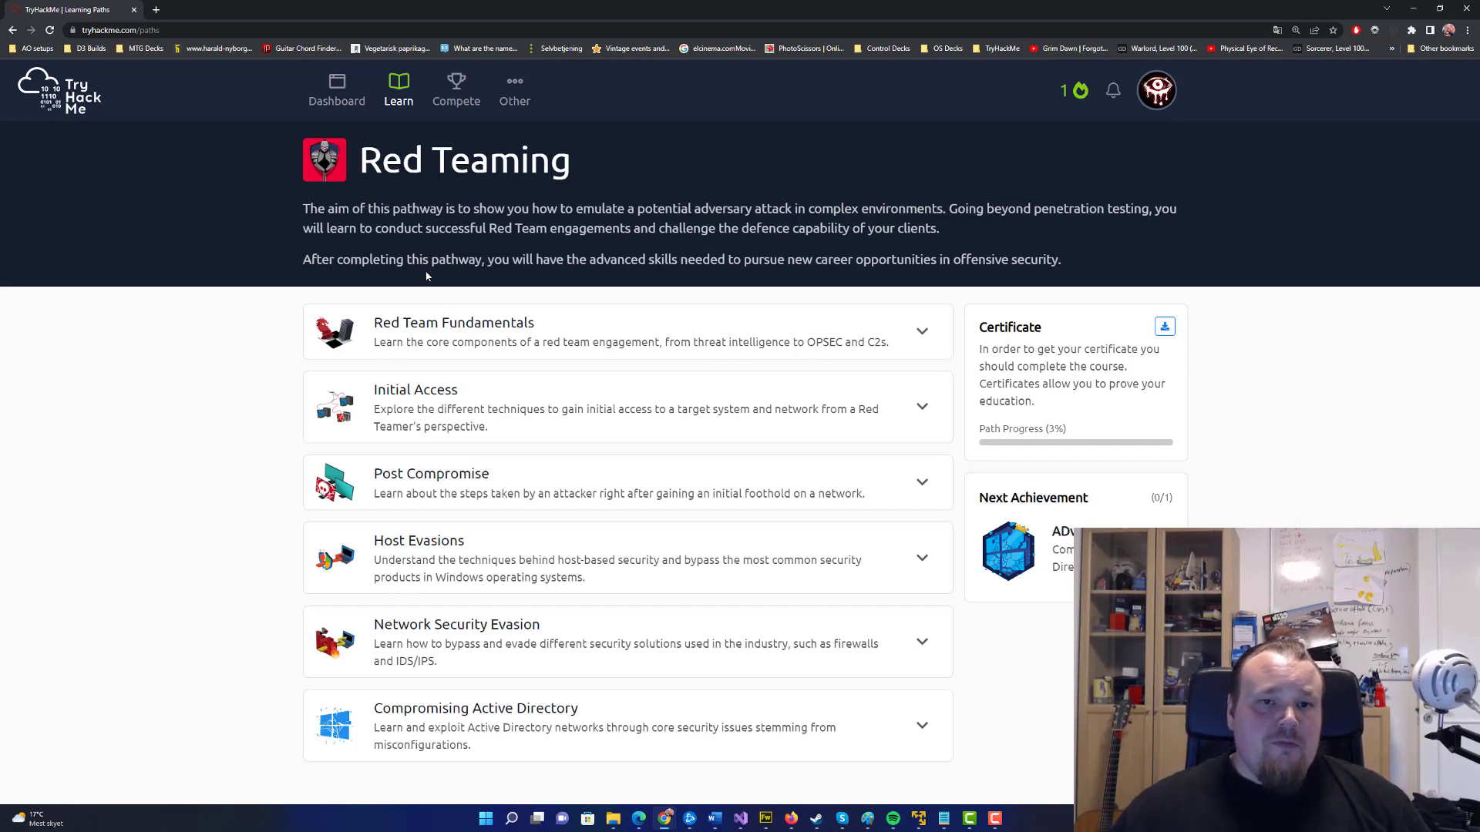
{"action": "mouse_move", "coordinate": [587, 464]}
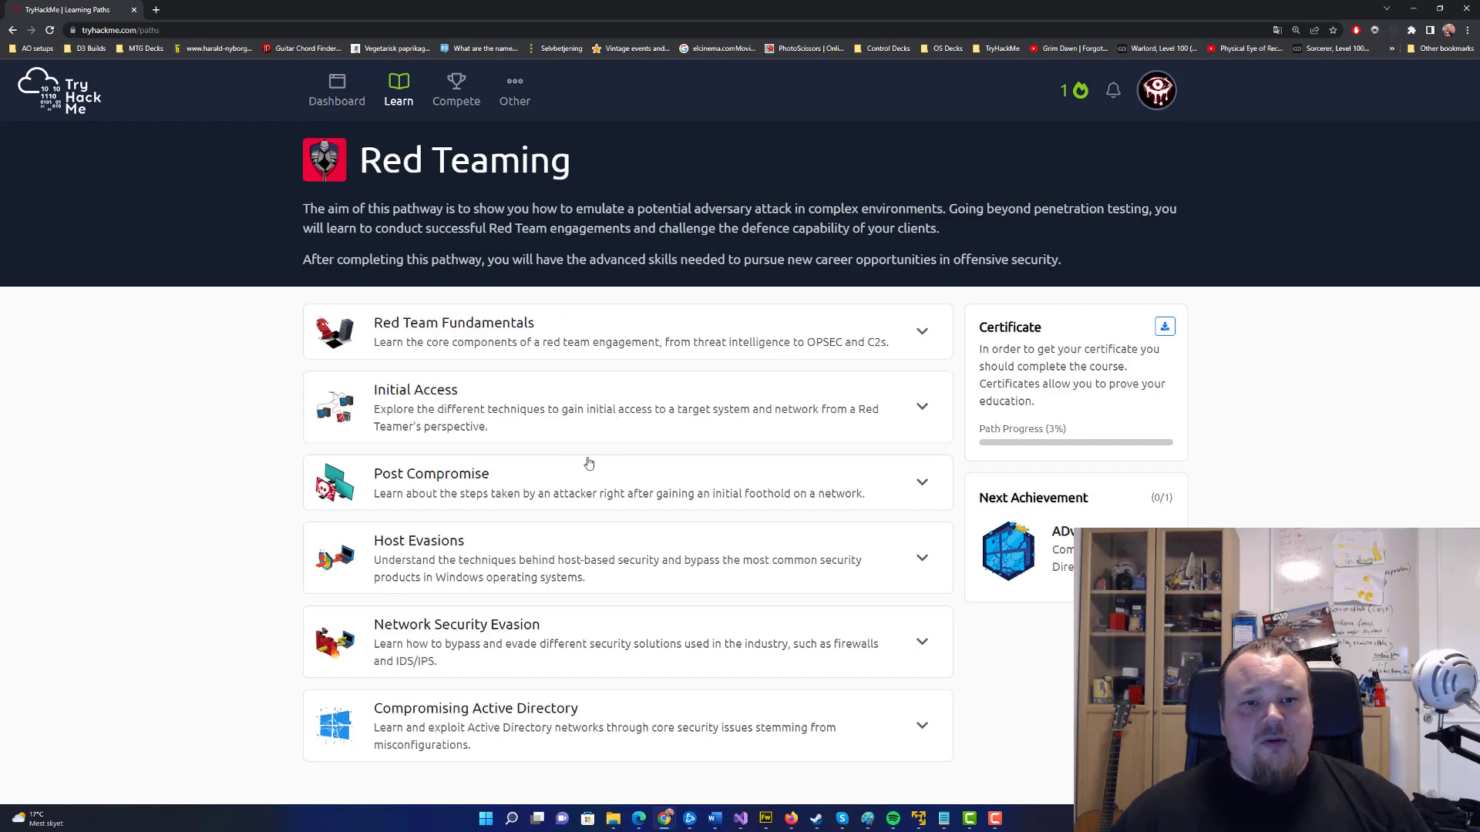
{"action": "mouse_move", "coordinate": [607, 511]}
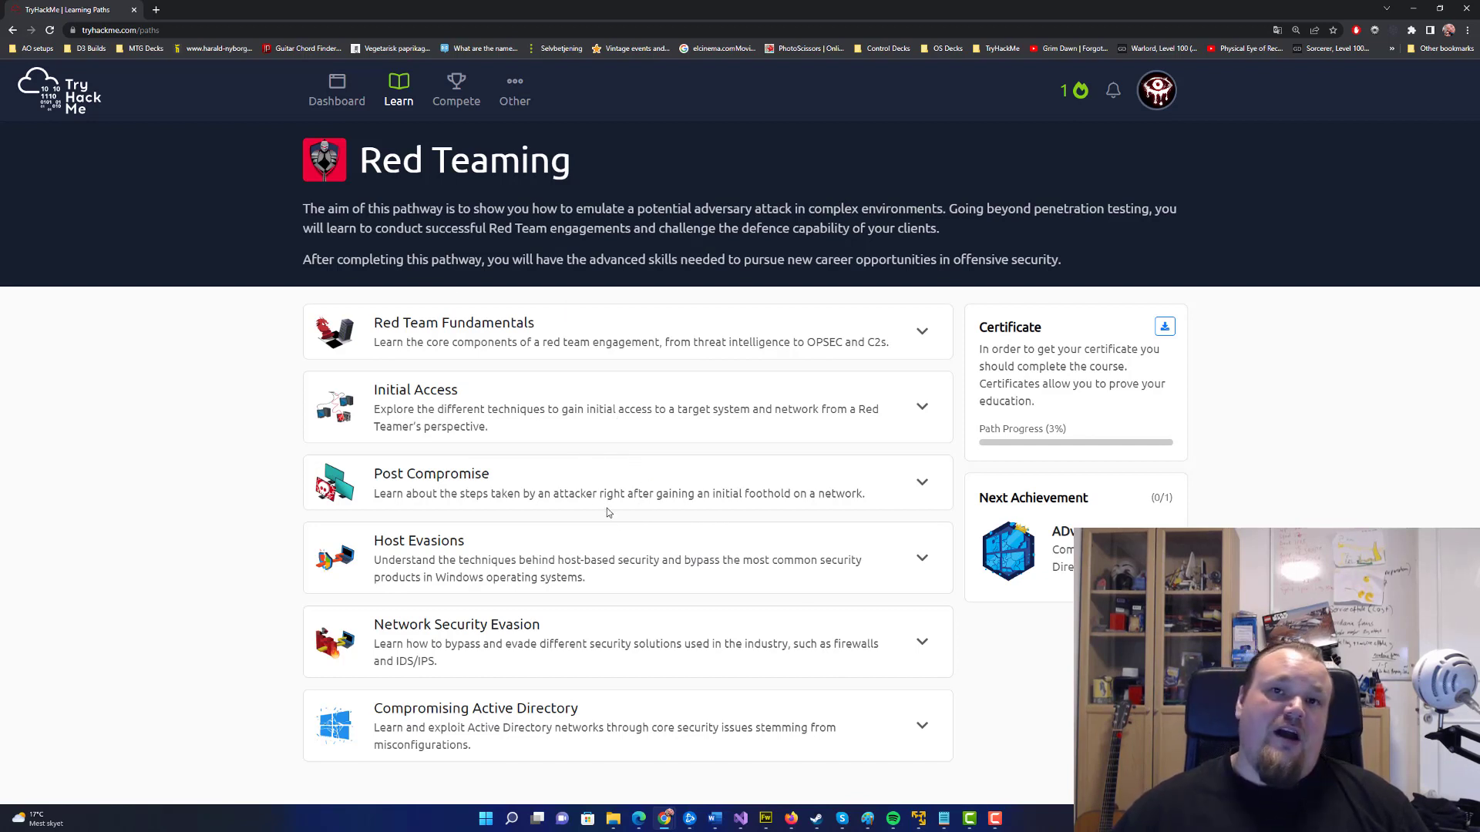
{"action": "mouse_move", "coordinate": [426, 401]}
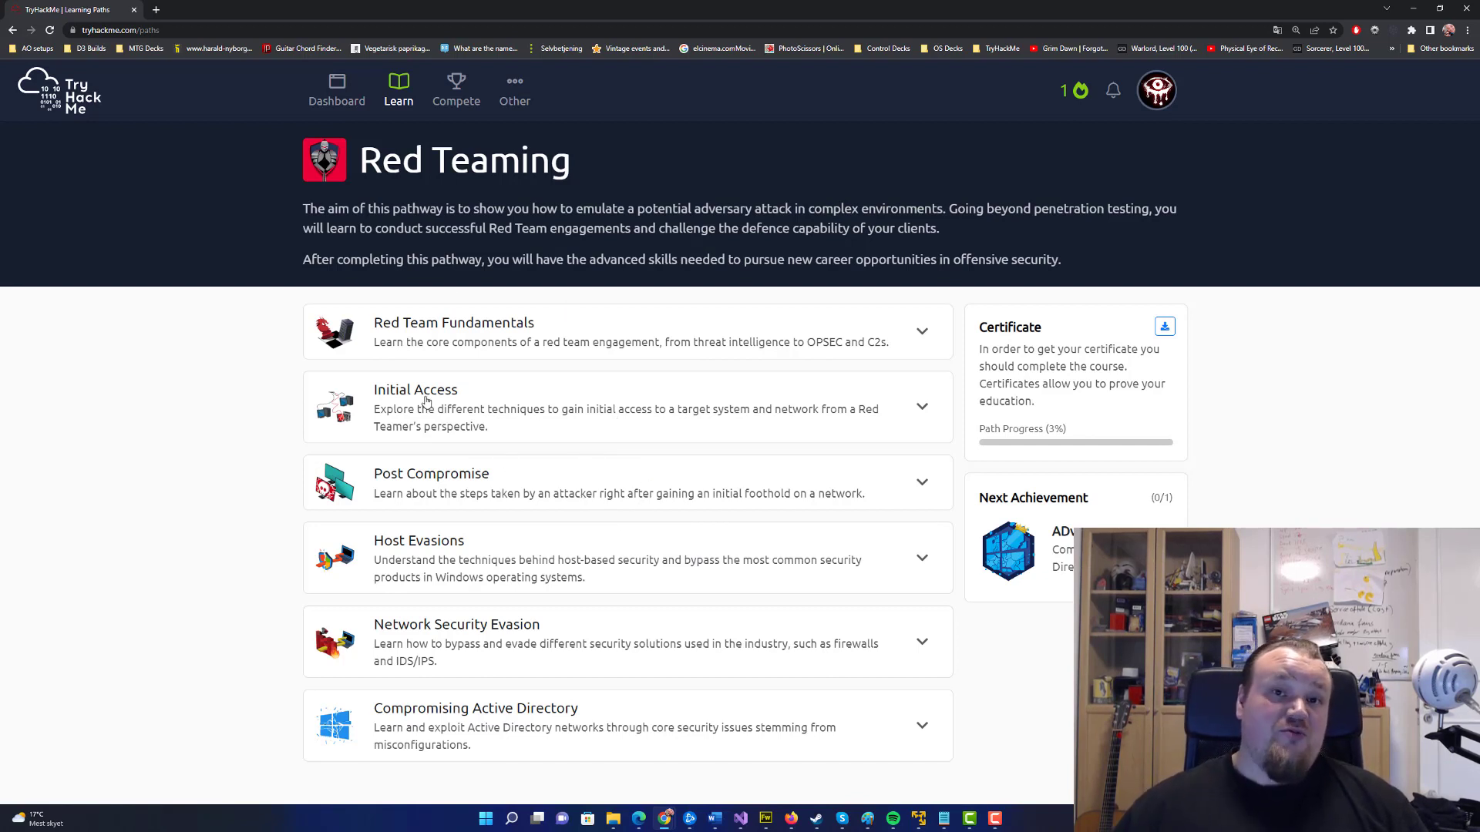
{"action": "mouse_move", "coordinate": [401, 370]}
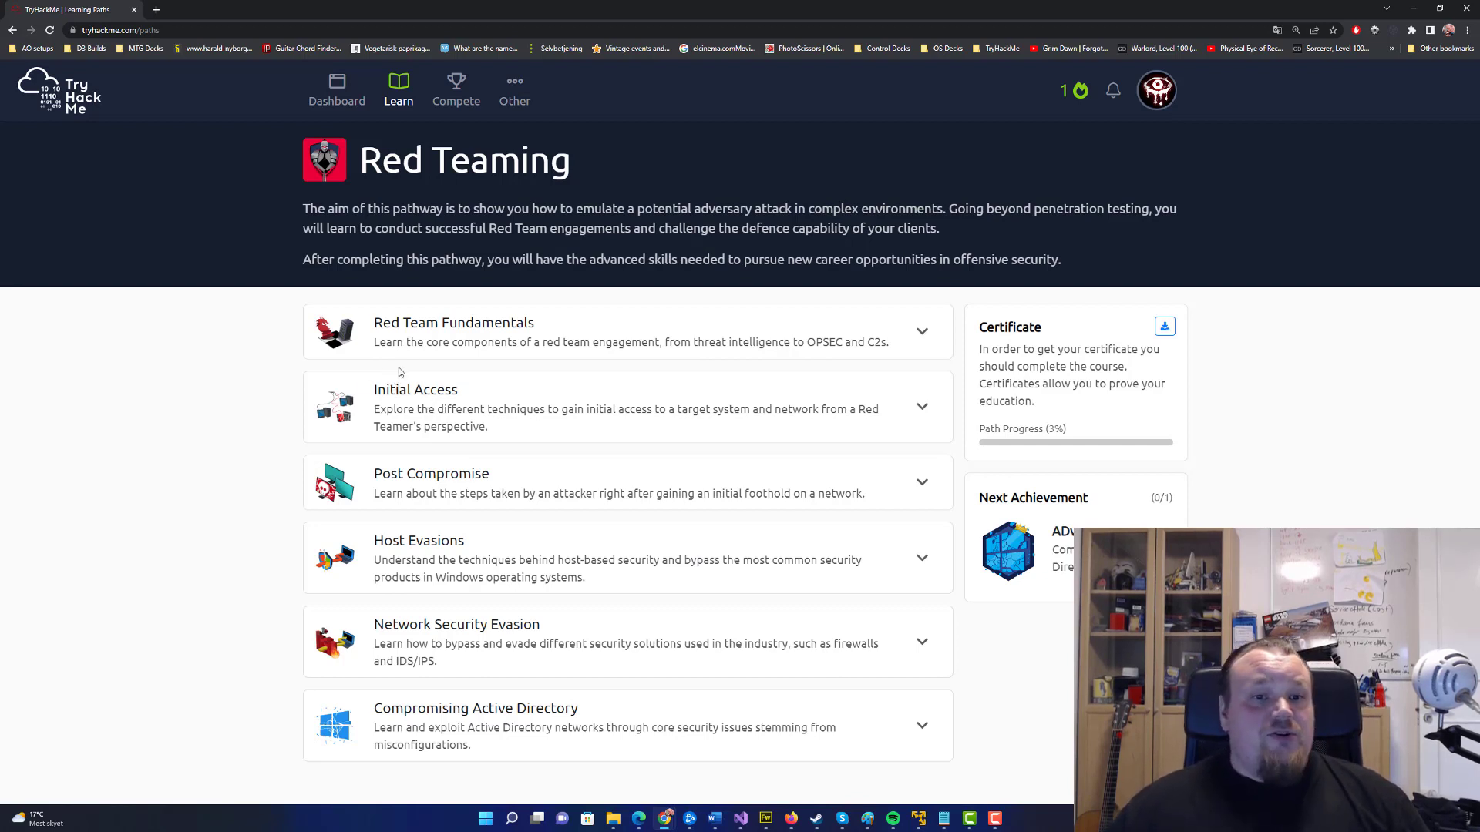
{"action": "mouse_move", "coordinate": [338, 321]}
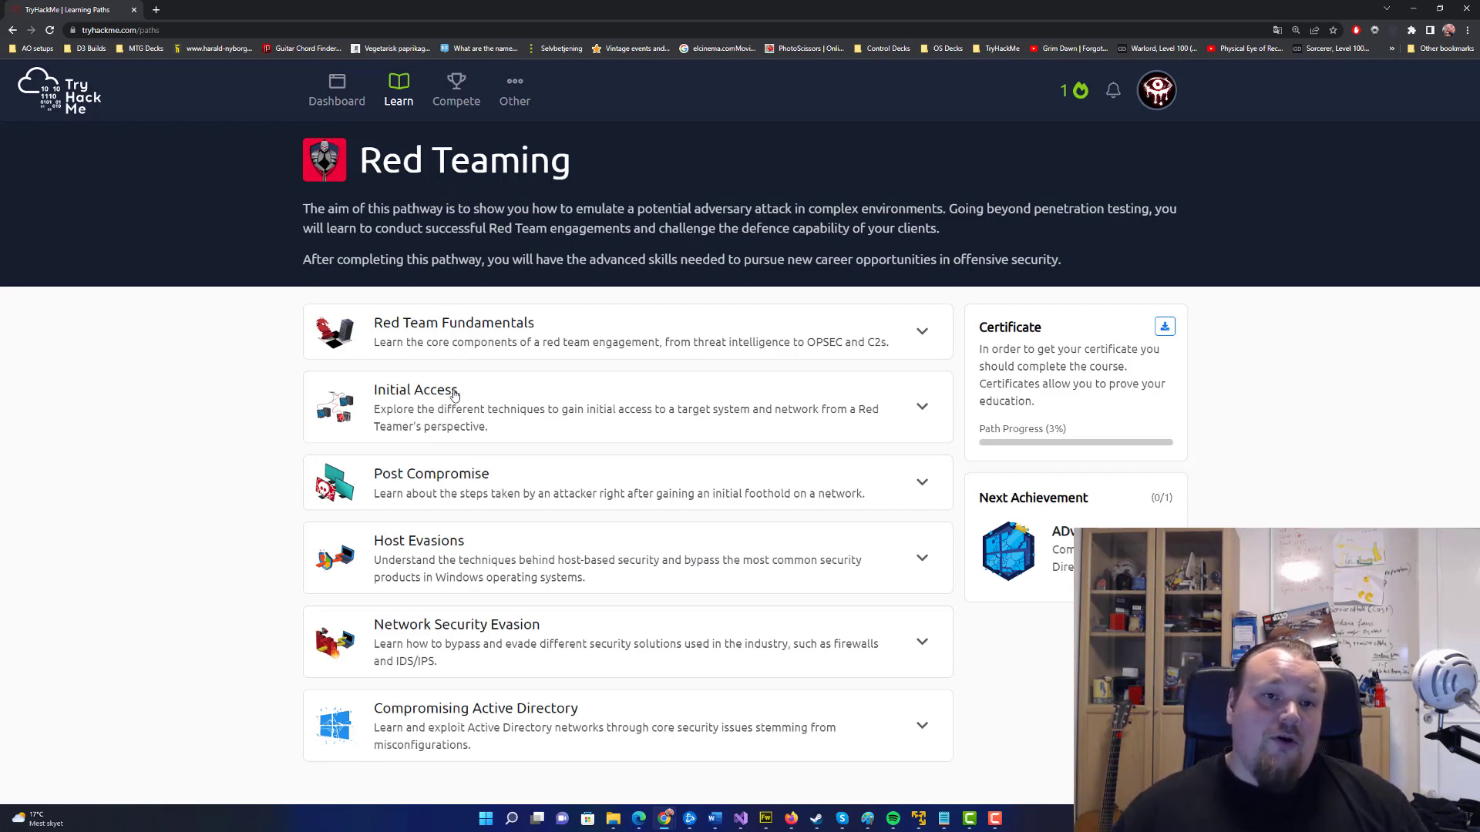
{"action": "mouse_move", "coordinate": [444, 333]}
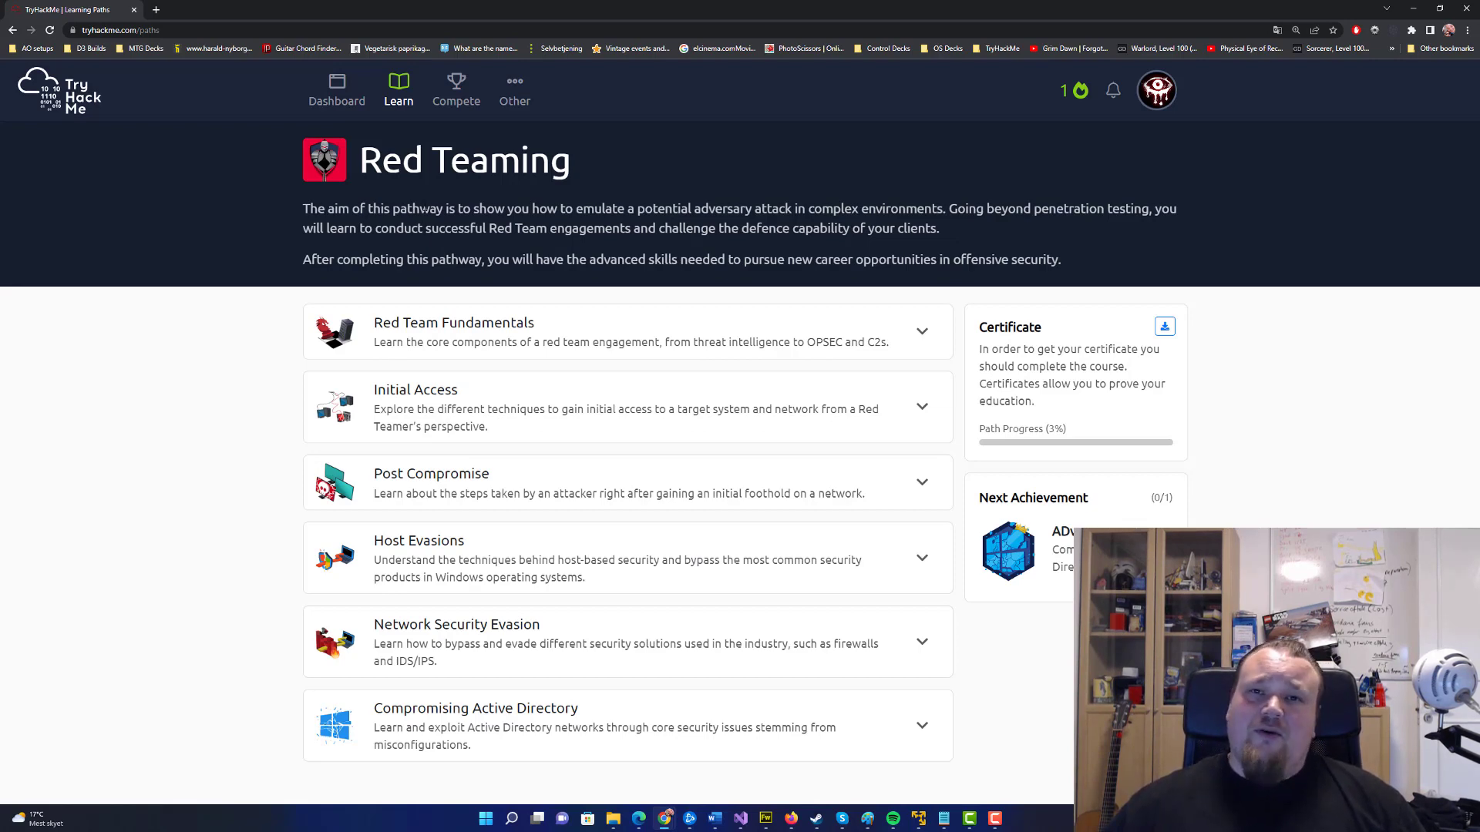
{"action": "mouse_move", "coordinate": [455, 188]}
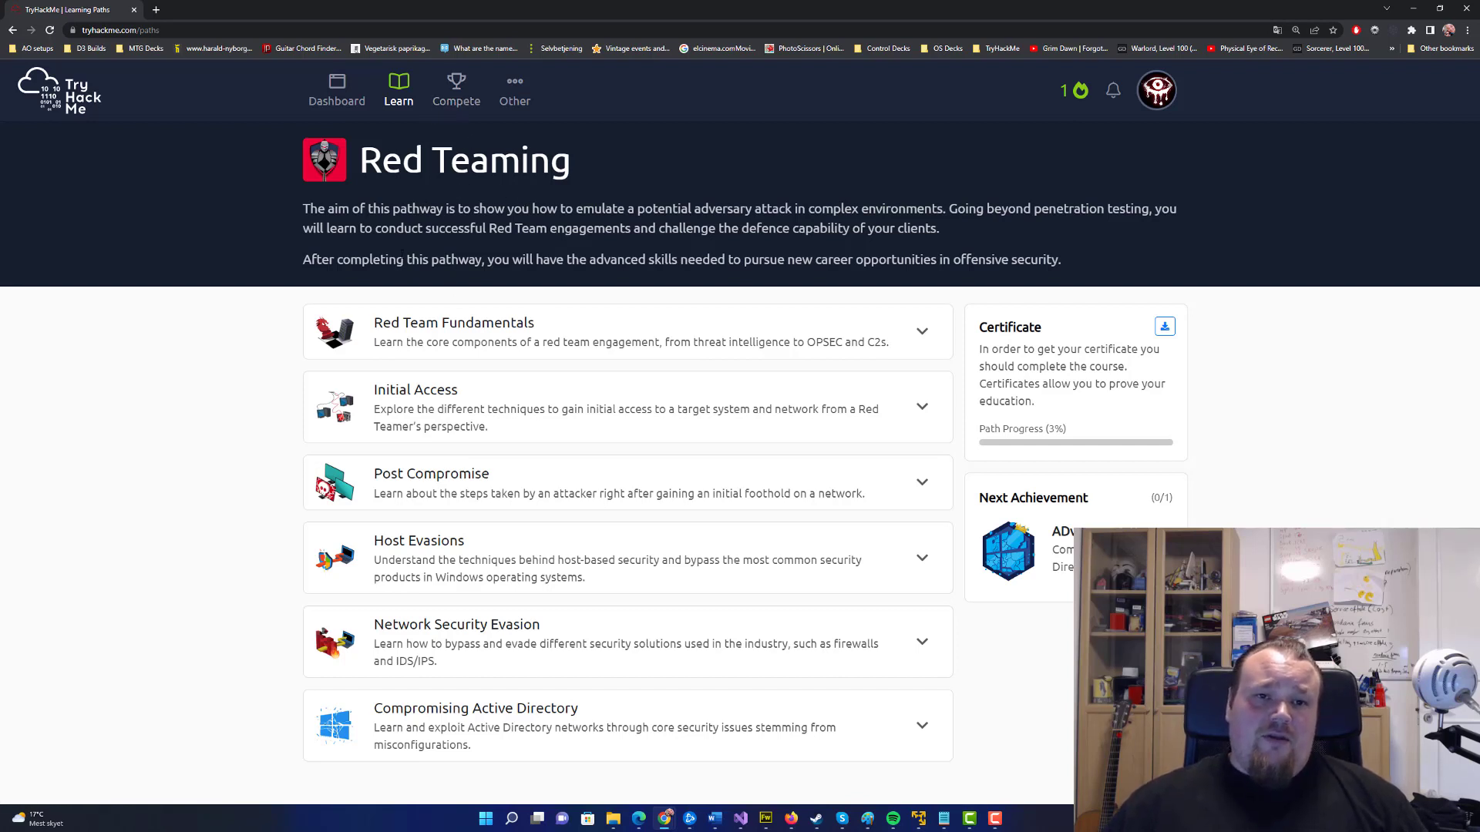
{"action": "mouse_move", "coordinate": [308, 220]}
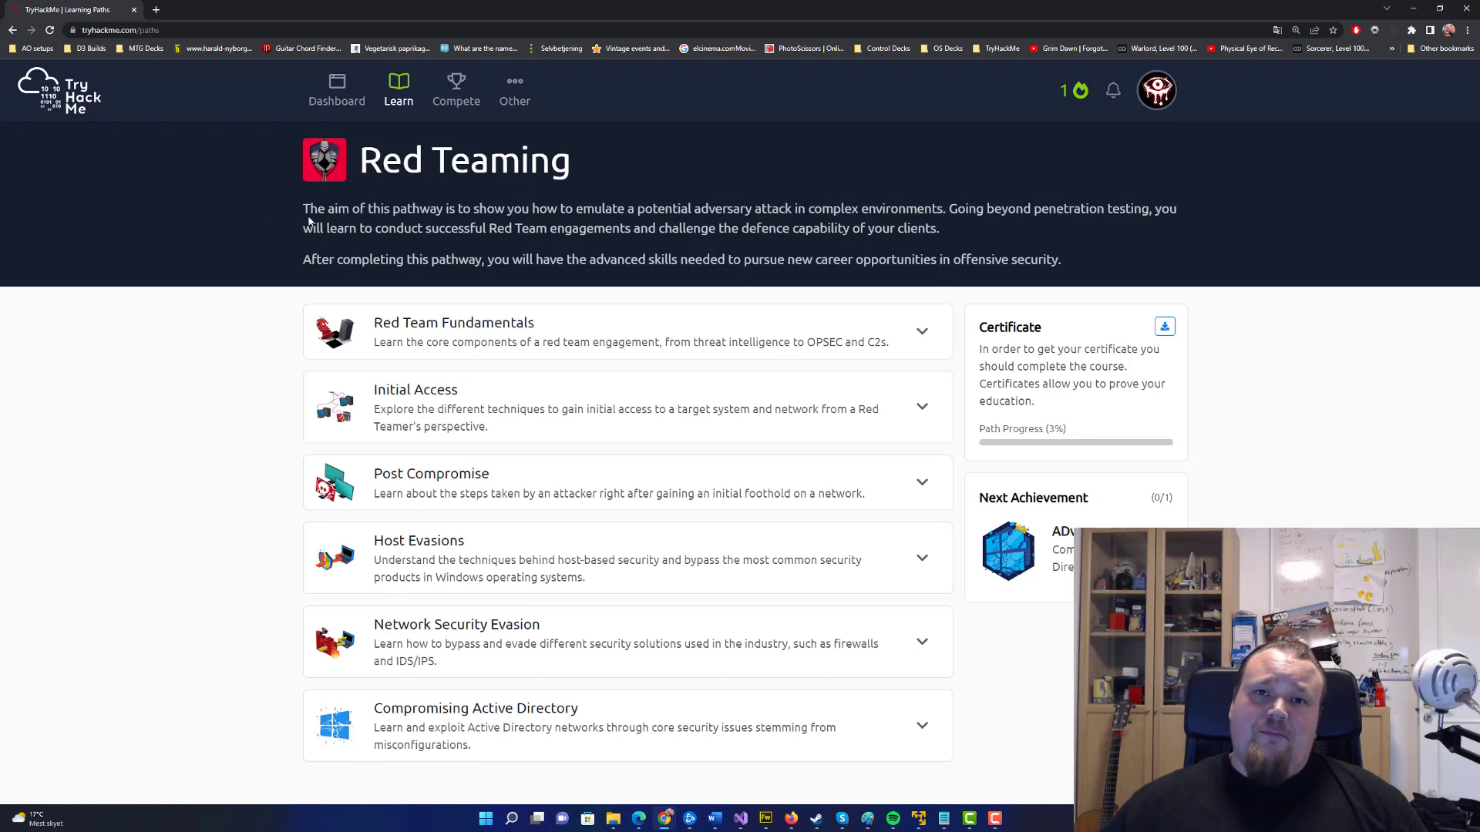
{"action": "mouse_move", "coordinate": [443, 292]}
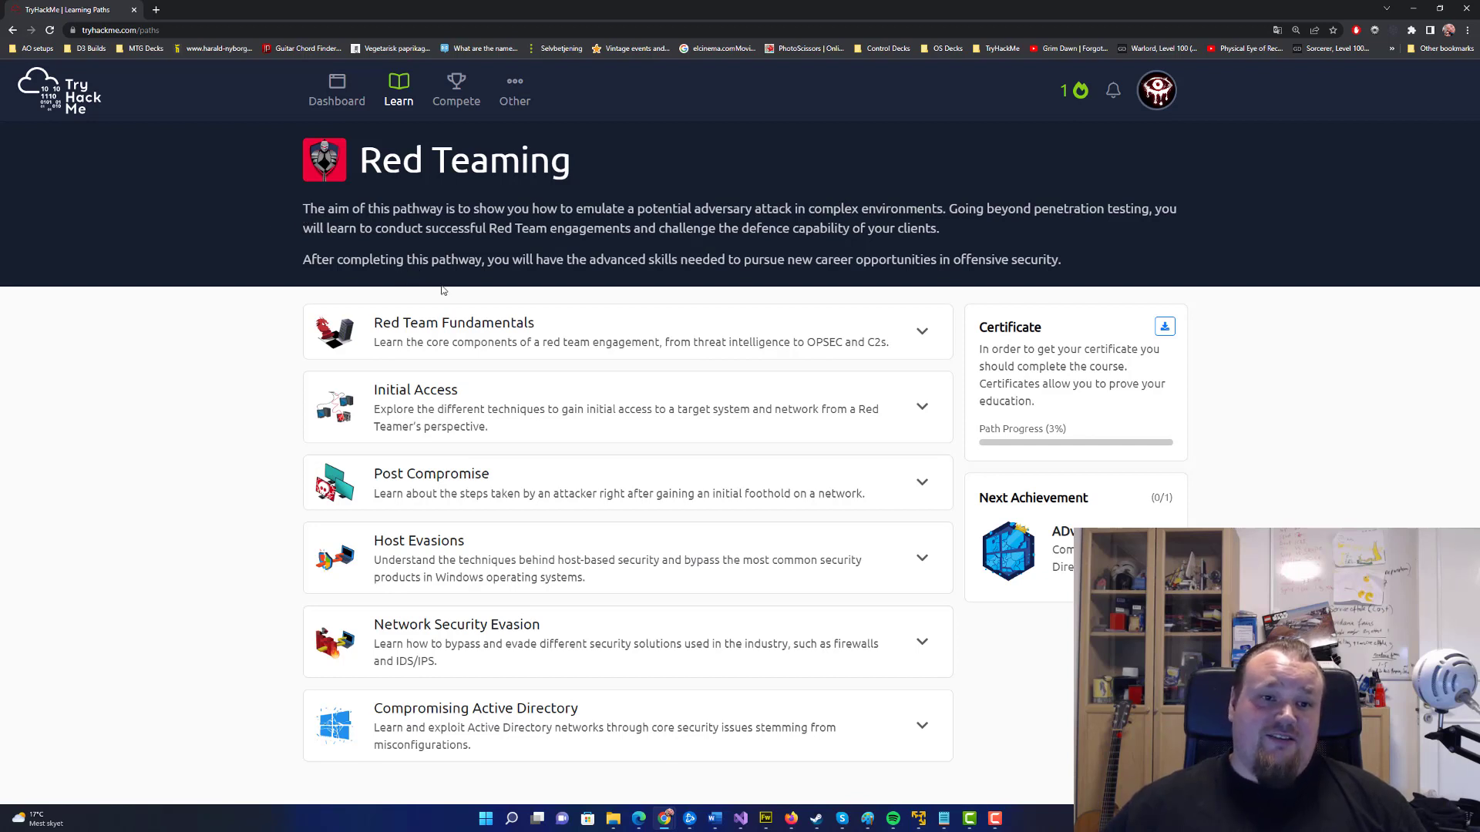
{"action": "mouse_move", "coordinate": [657, 390]}
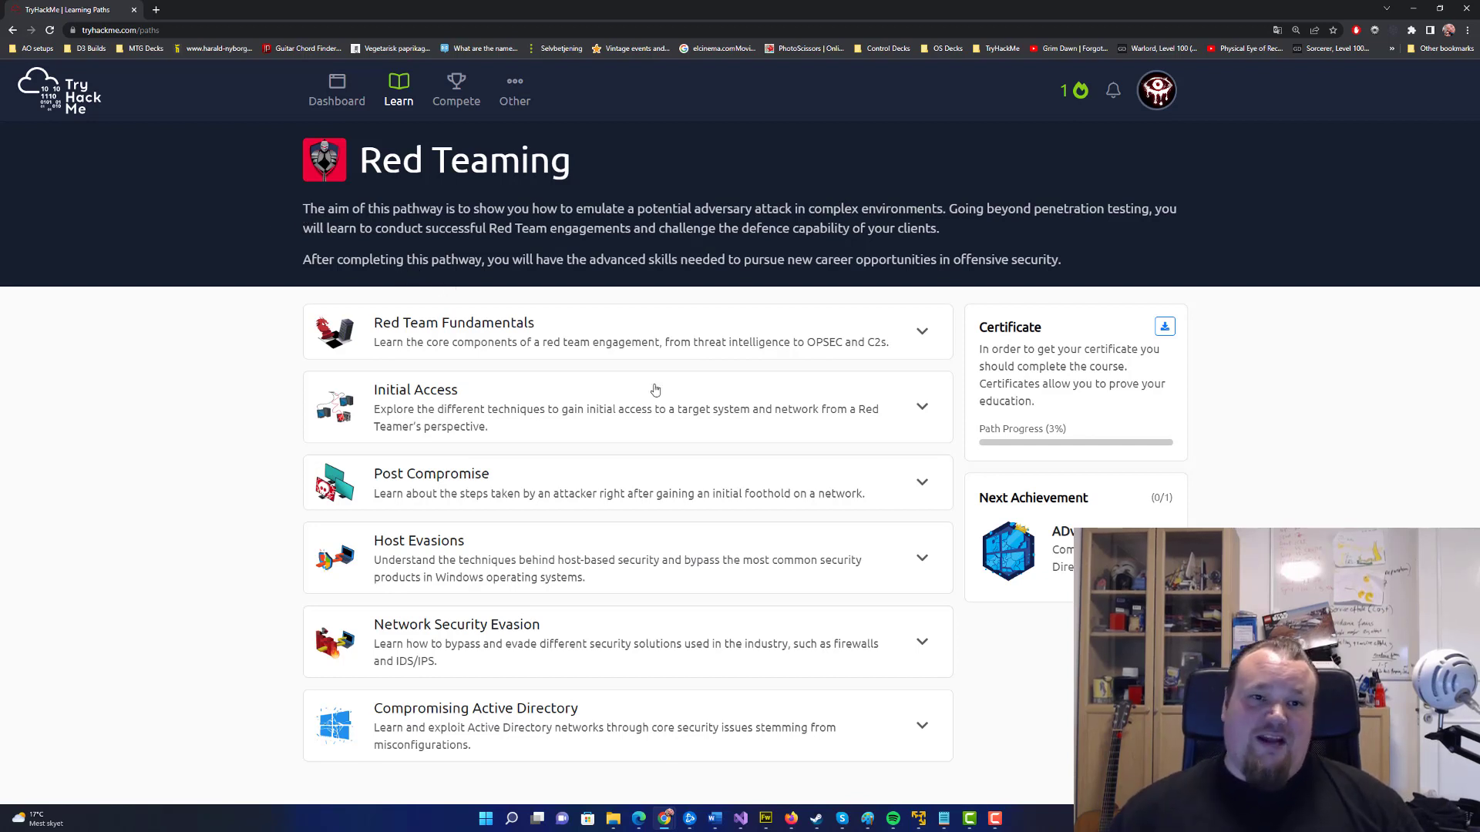
{"action": "mouse_move", "coordinate": [692, 388]}
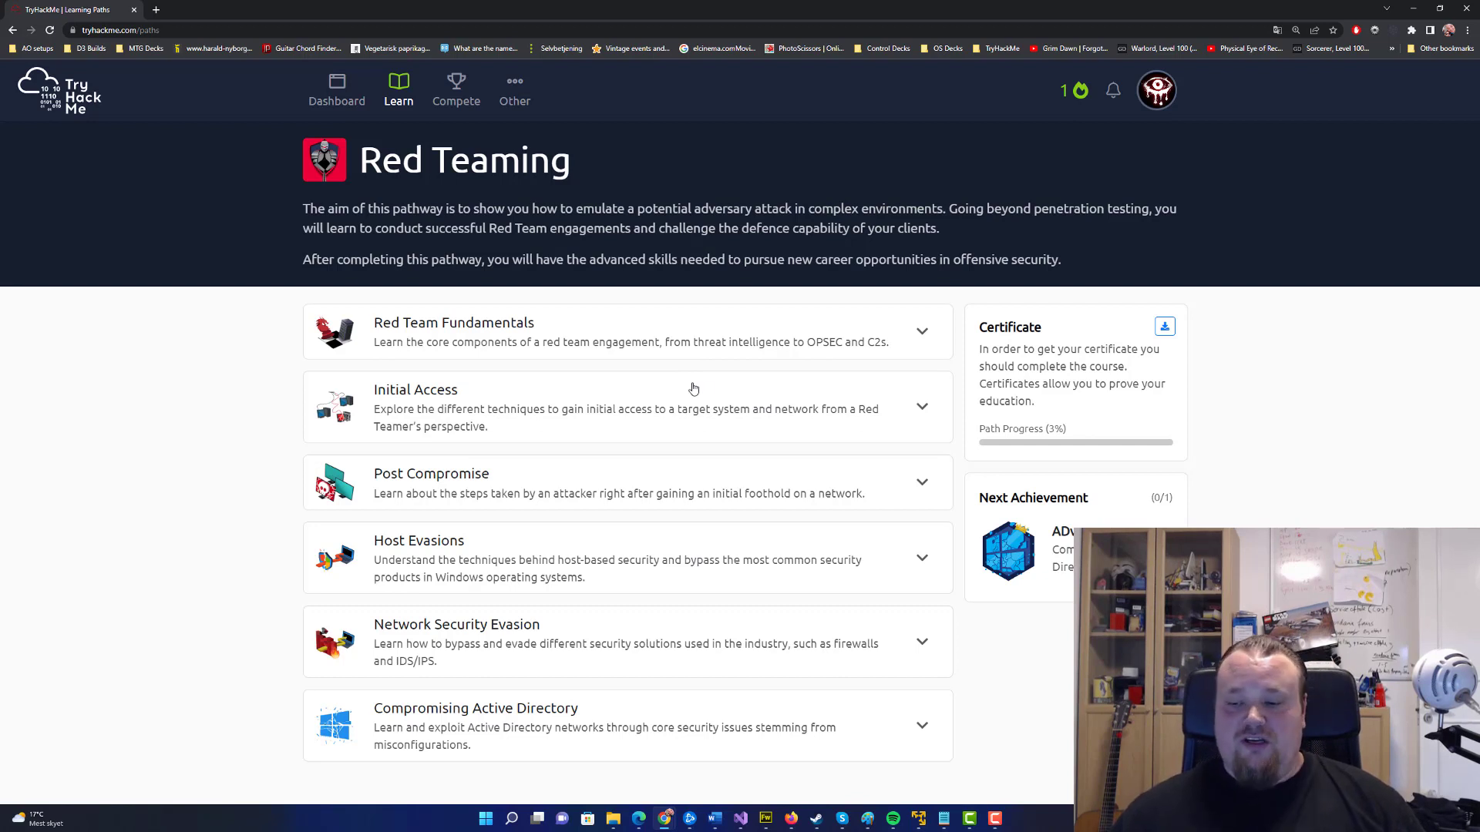
{"action": "mouse_move", "coordinate": [354, 359]}
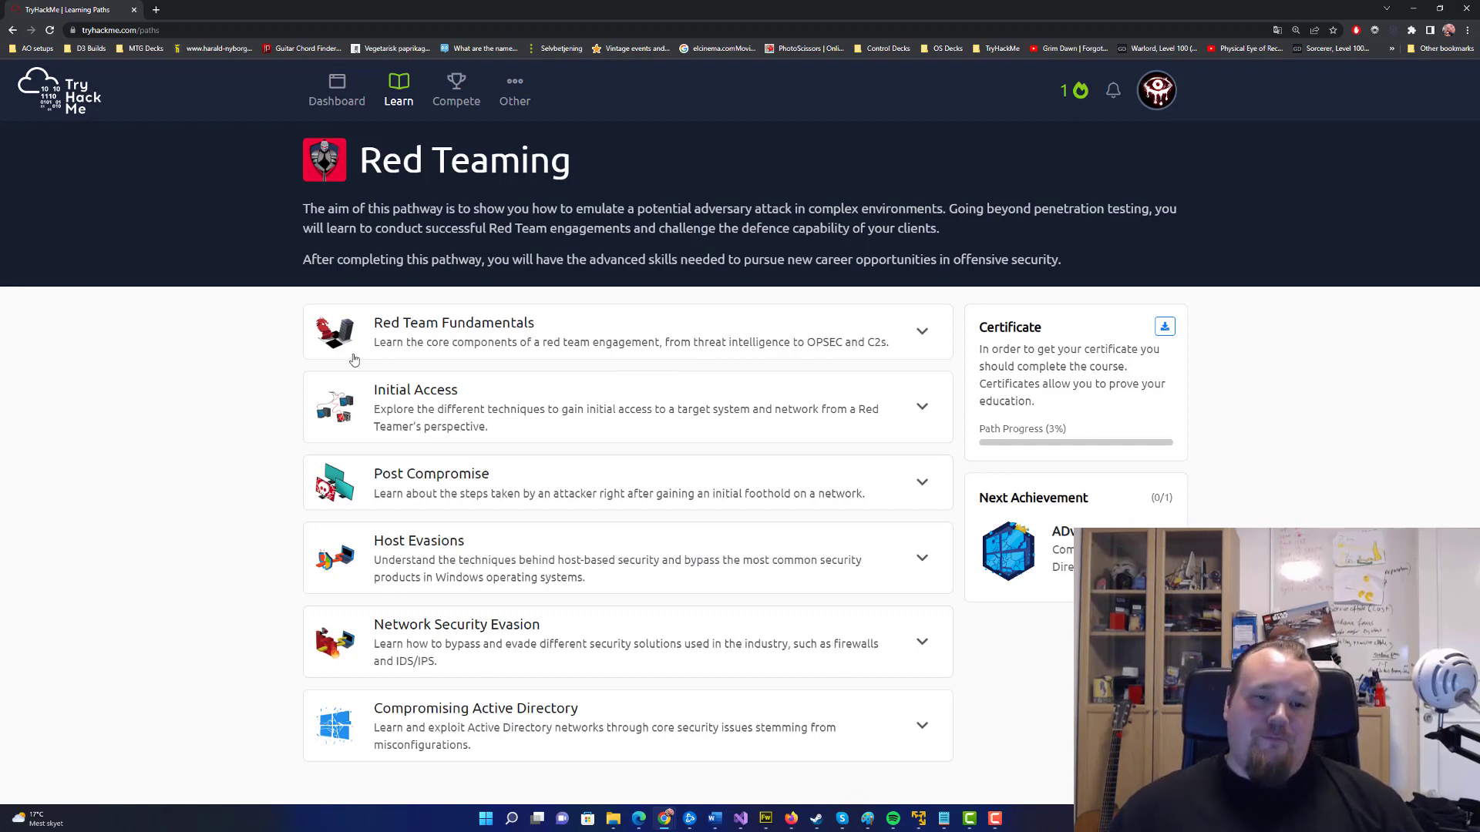
{"action": "mouse_move", "coordinate": [431, 203]}
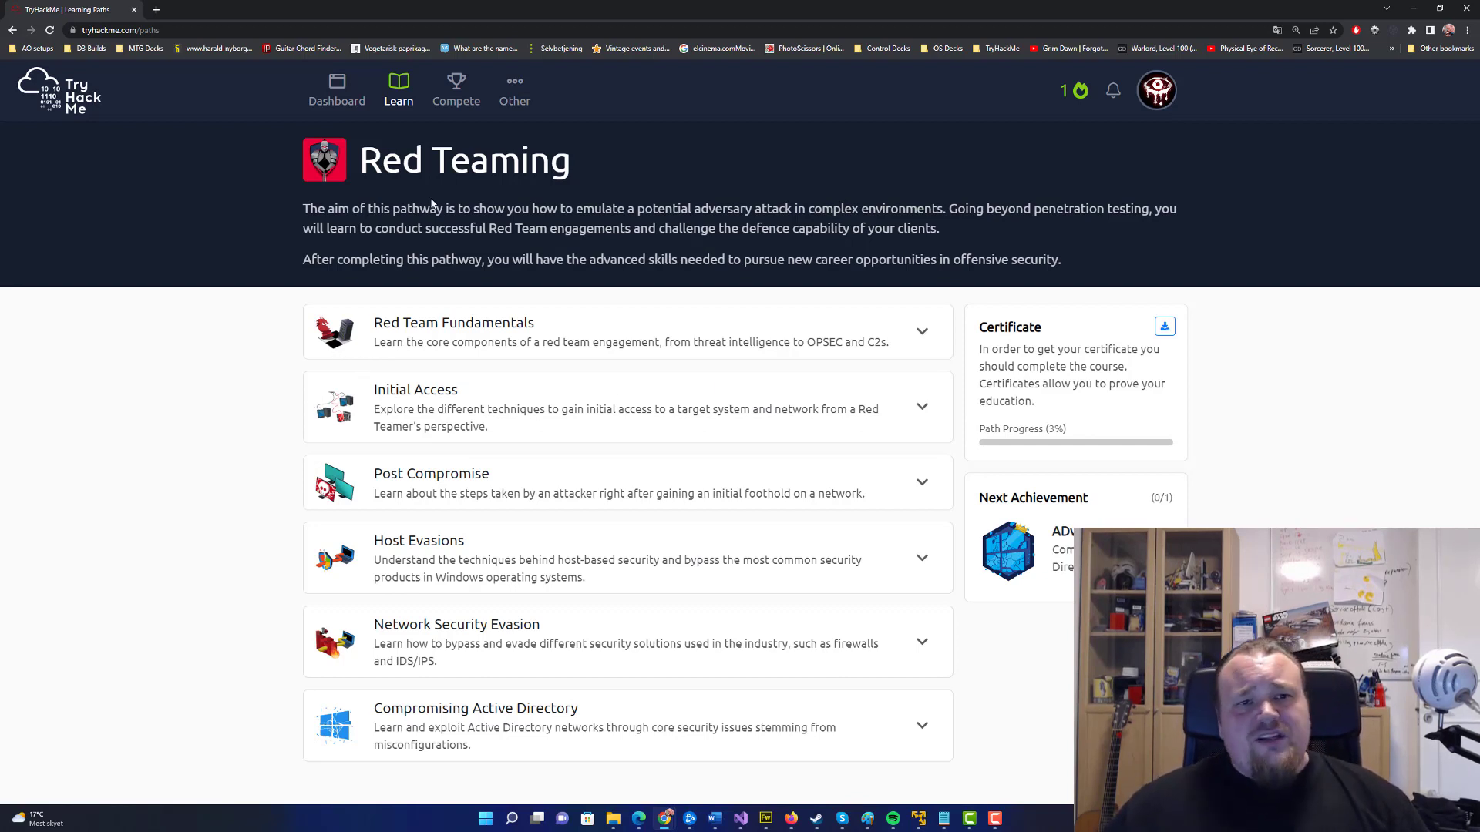
Double-click the word 'Red' in the Red Teaming path title, selecting it
{"action": "double_click", "coordinate": [390, 159]}
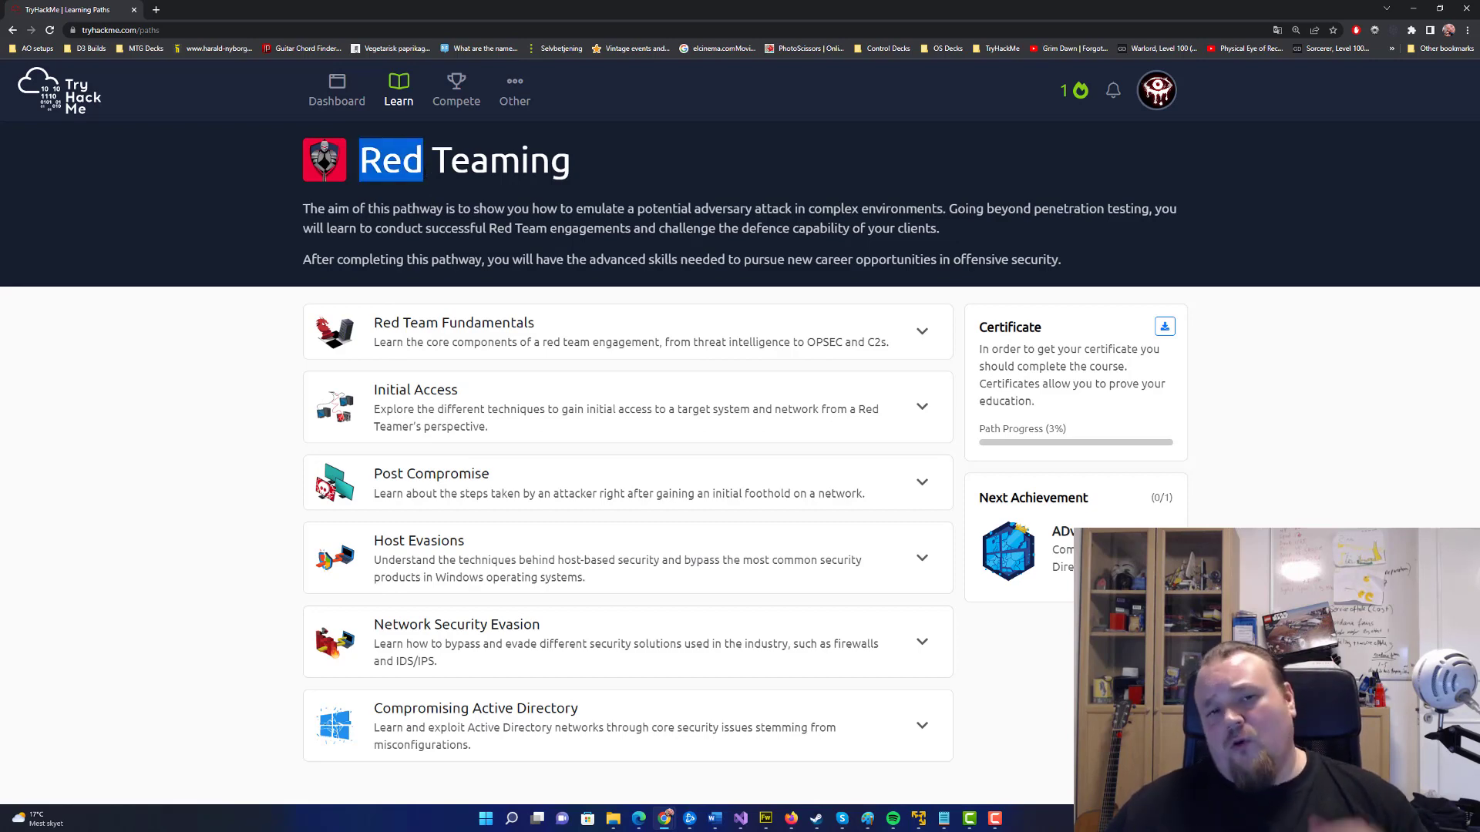
{"action": "mouse_move", "coordinate": [424, 188]}
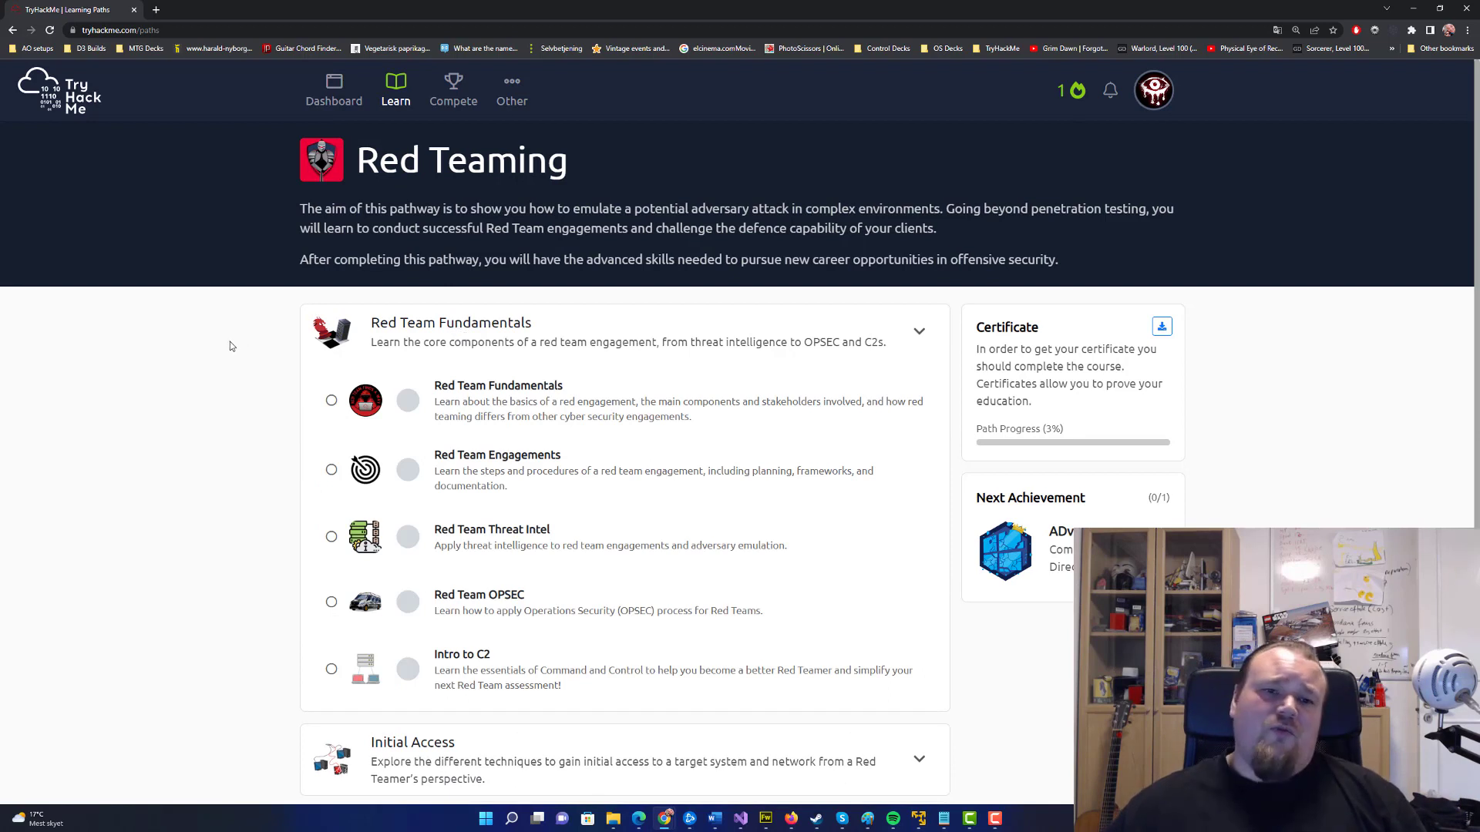
{"action": "mouse_move", "coordinate": [376, 434]}
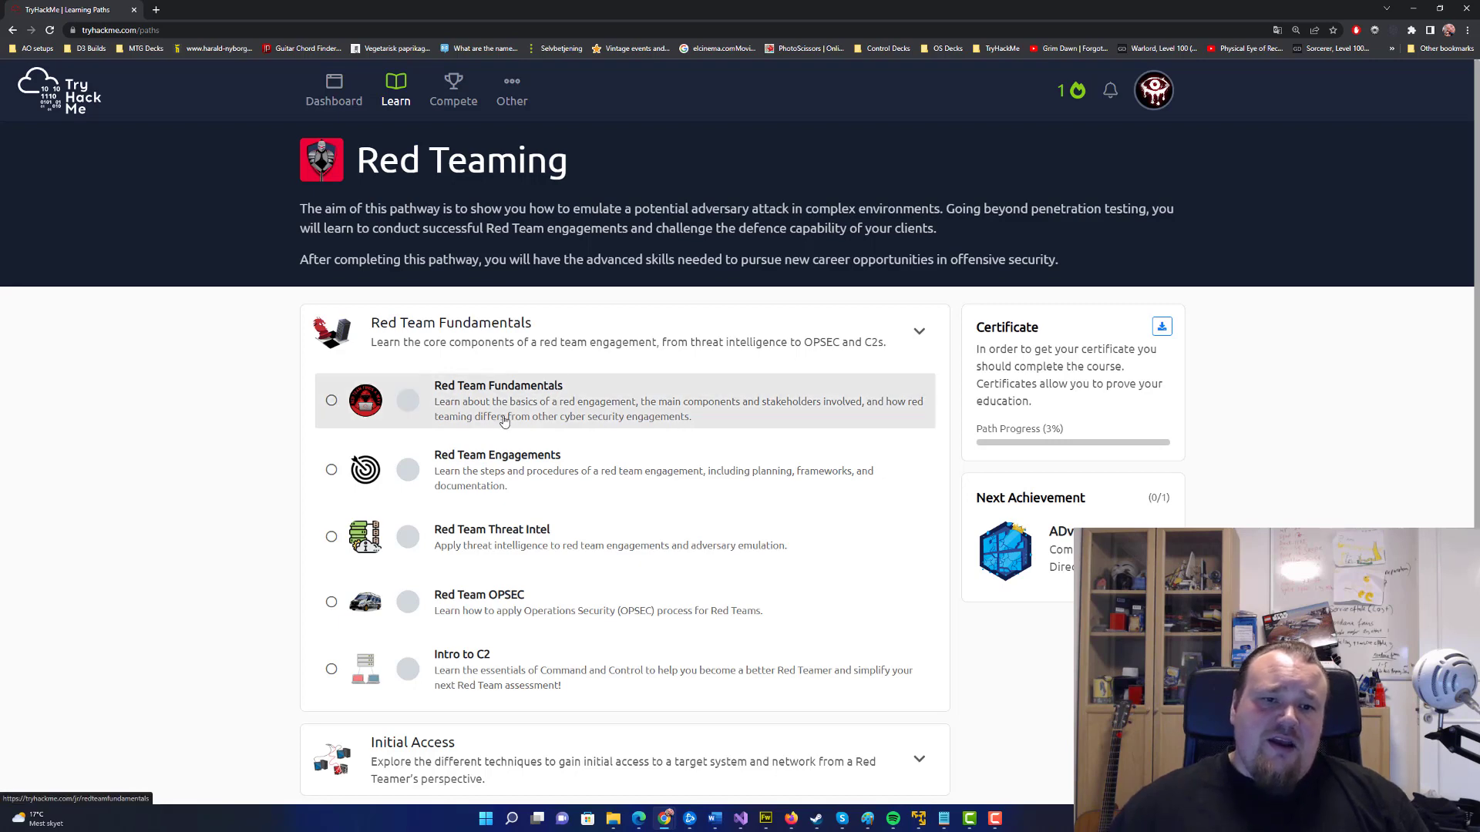
{"action": "mouse_move", "coordinate": [598, 396]}
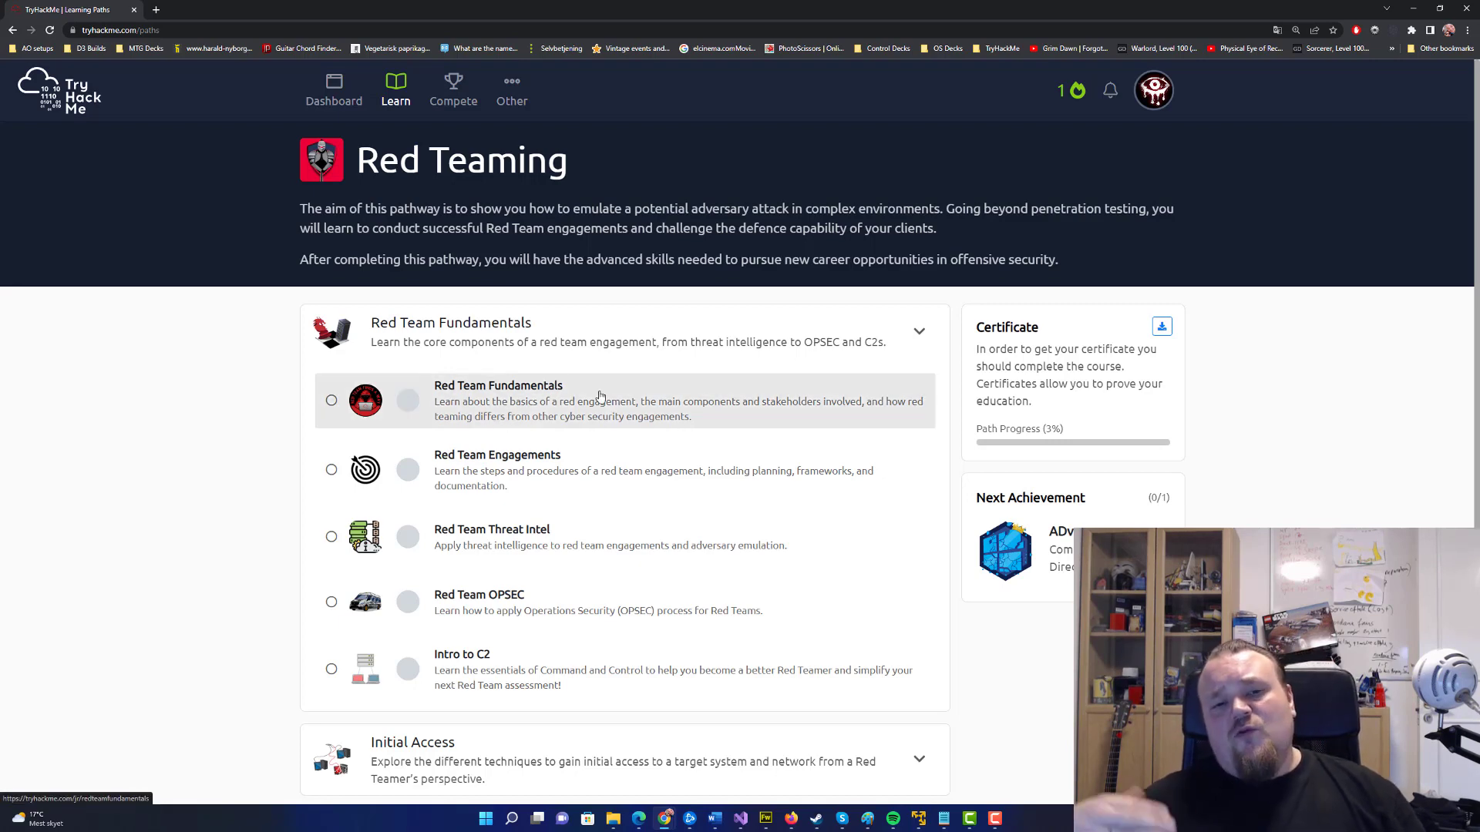